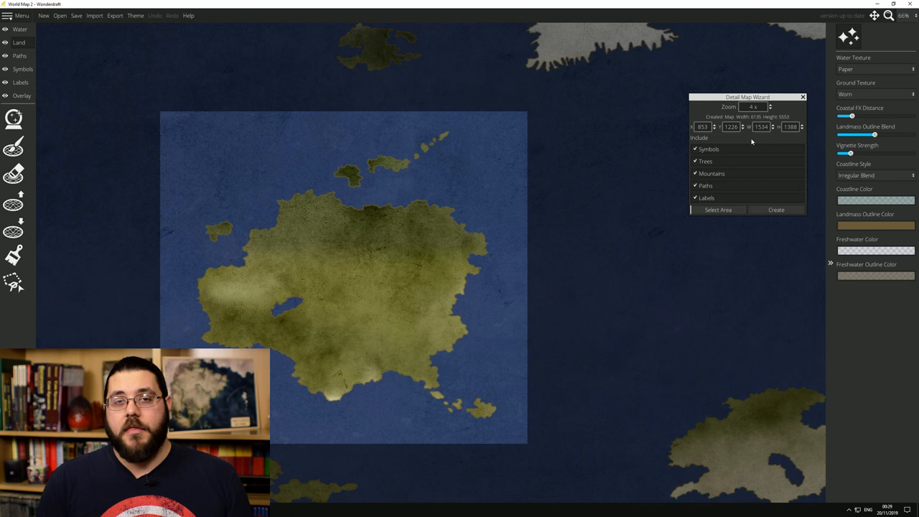
# - Raise the Detail Map Wizard zoom to about 5.3x and create the island detail map
pyautogui.click(769, 106)
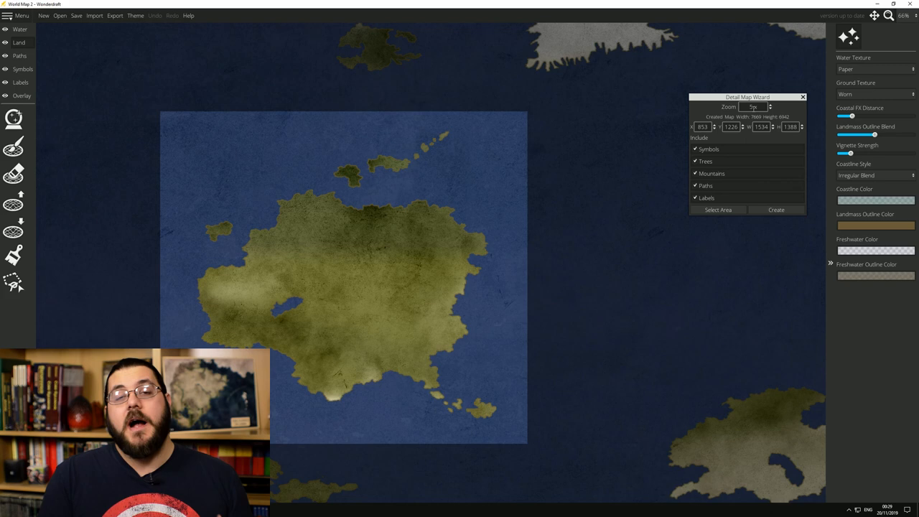
pyautogui.click(718, 210)
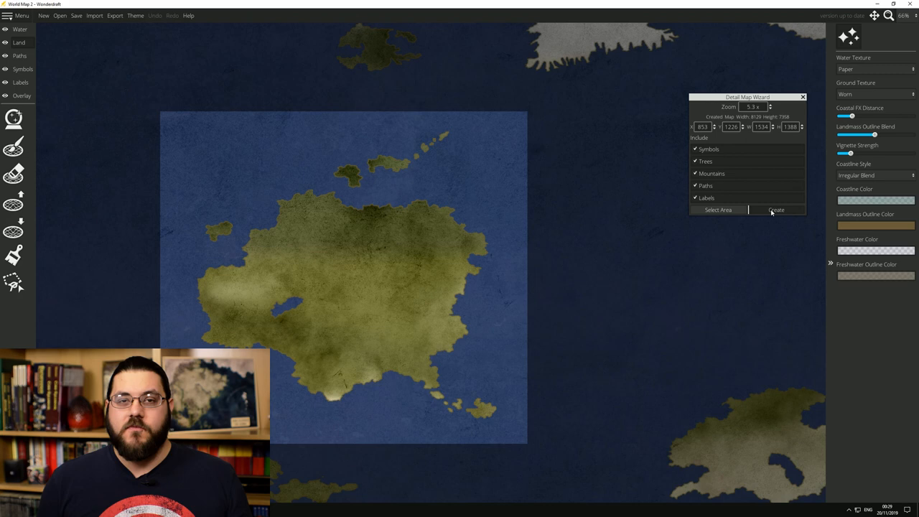
pyautogui.click(775, 210)
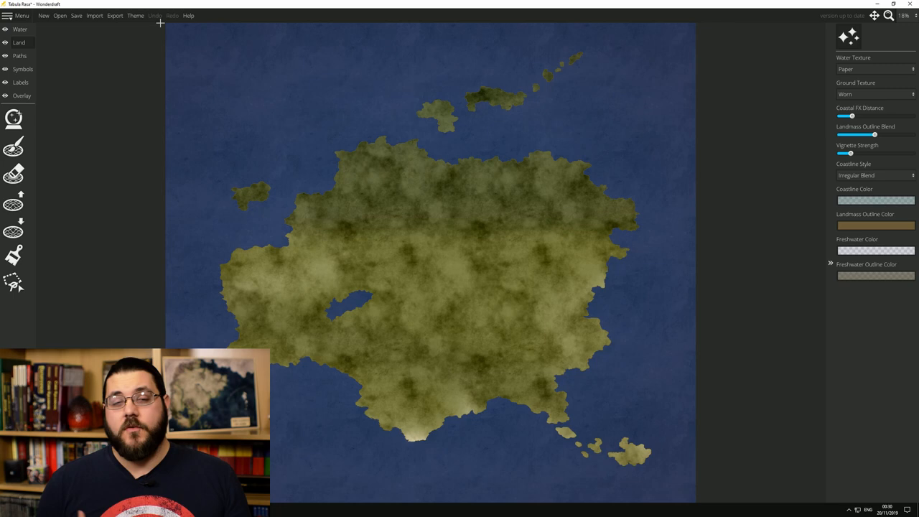
pyautogui.click(134, 16)
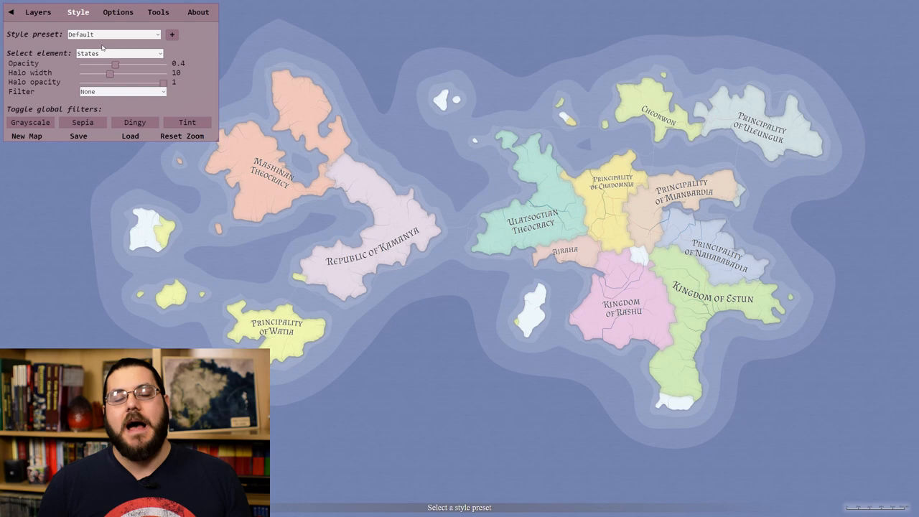
# - Switch from the Style tab to Options and hover over New Map
pyautogui.click(118, 11)
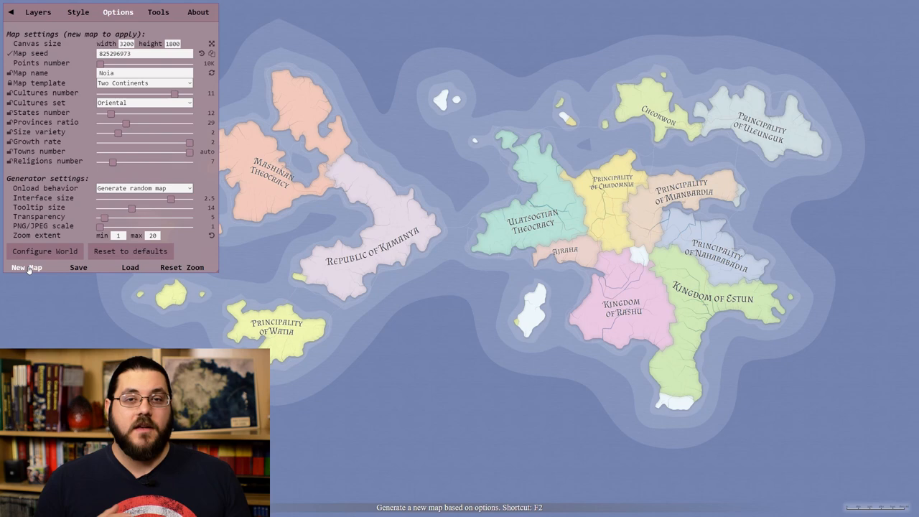
pyautogui.click(25, 267)
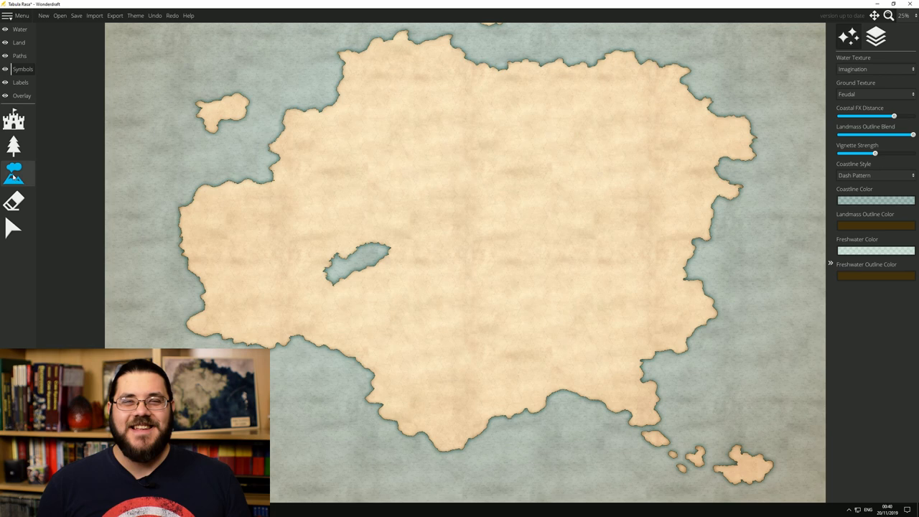
# - Drag a thin west-to-east mountain range across the island's northern half
pyautogui.click(13, 172)
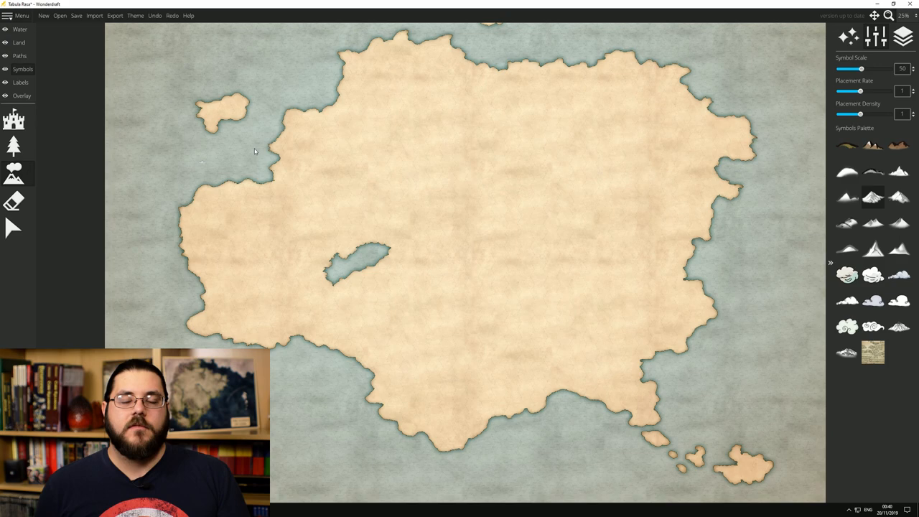
pyautogui.moveTo(280, 151); pyautogui.dragTo(711, 241)
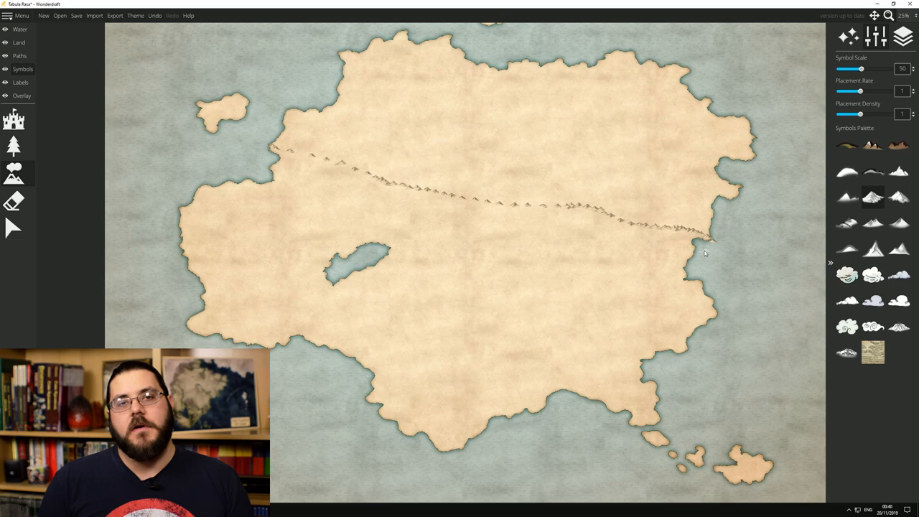